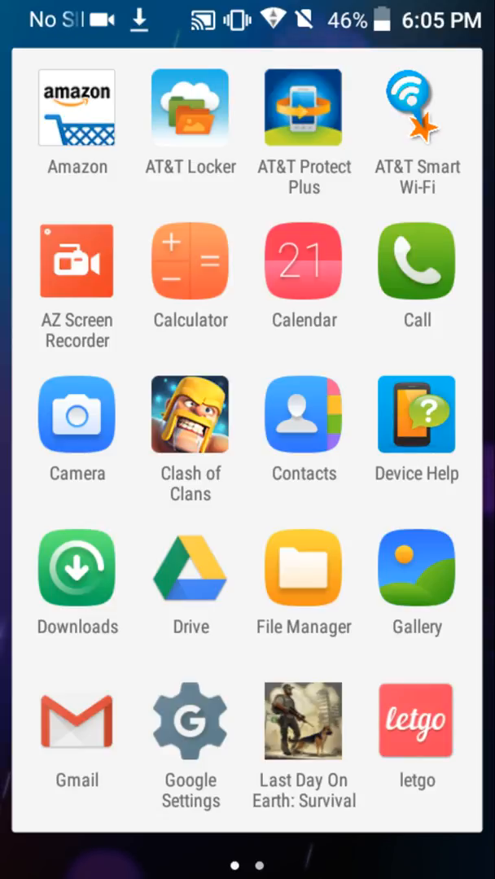
Open Settings from the app drawer, go to the Apps list, then launch Chrome
{"action": "scroll", "scroll_direction": "left", "scroll_amount": 3}
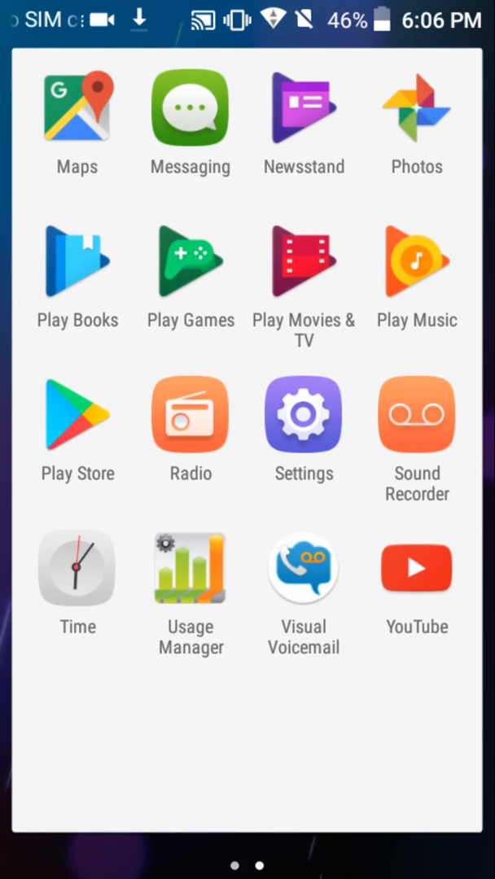
{"action": "left_click", "coordinate": [303, 415]}
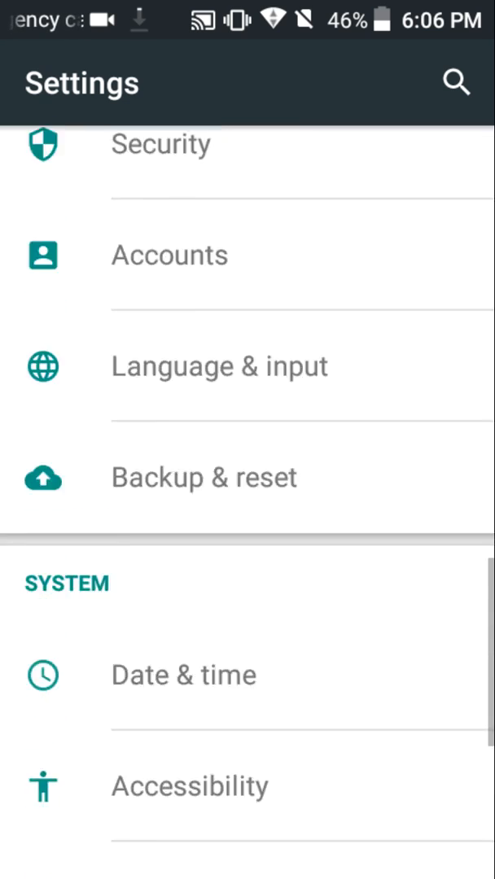
{"action": "scroll", "scroll_direction": "up", "scroll_amount": 3}
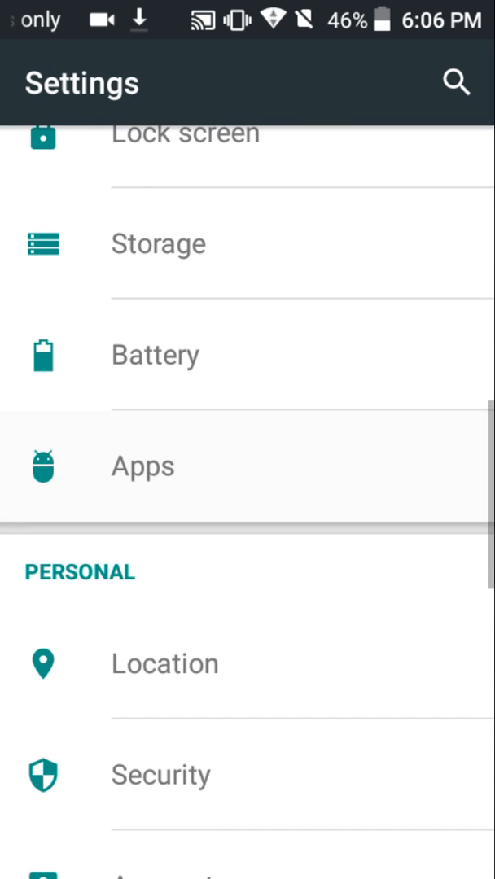
{"action": "left_click", "coordinate": [143, 466]}
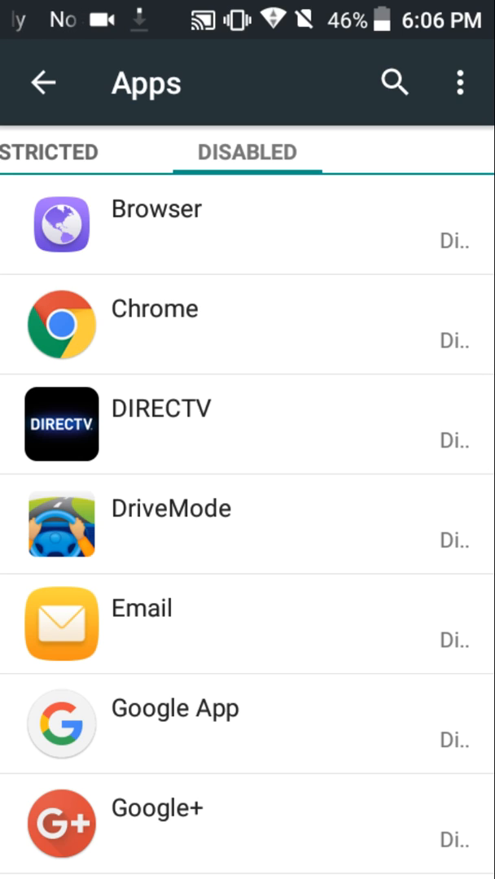
{"action": "left_click", "coordinate": [155, 325]}
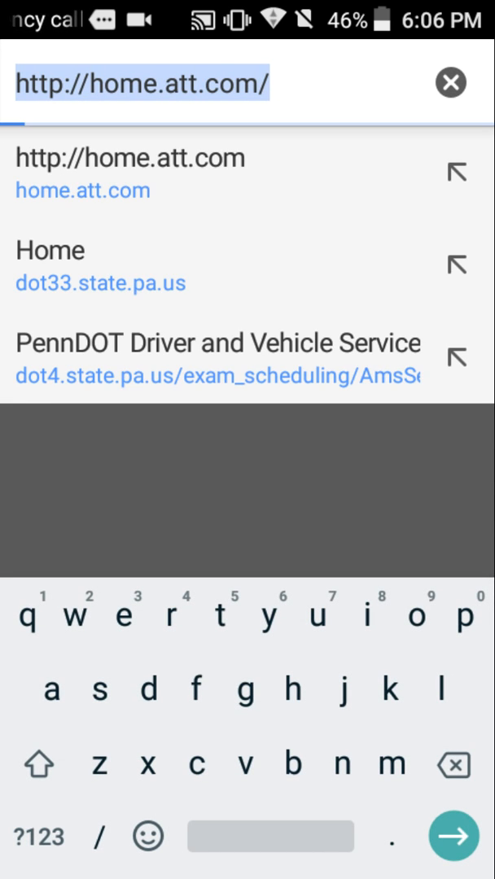
Select the Chrome address bar and clear its URL over the loaded news page
{"action": "left_click", "coordinate": [449, 82]}
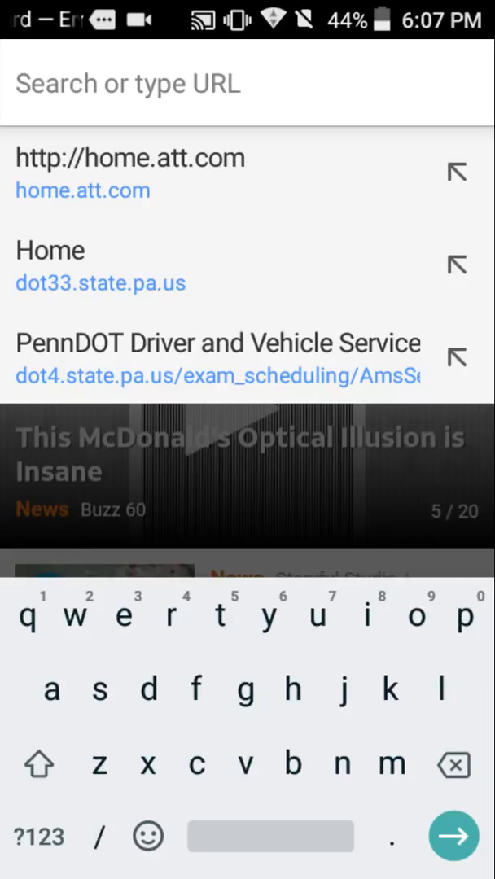
Search Google for 'apkpure' and open the APKPure.com result
{"action": "type", "text": "apk"}
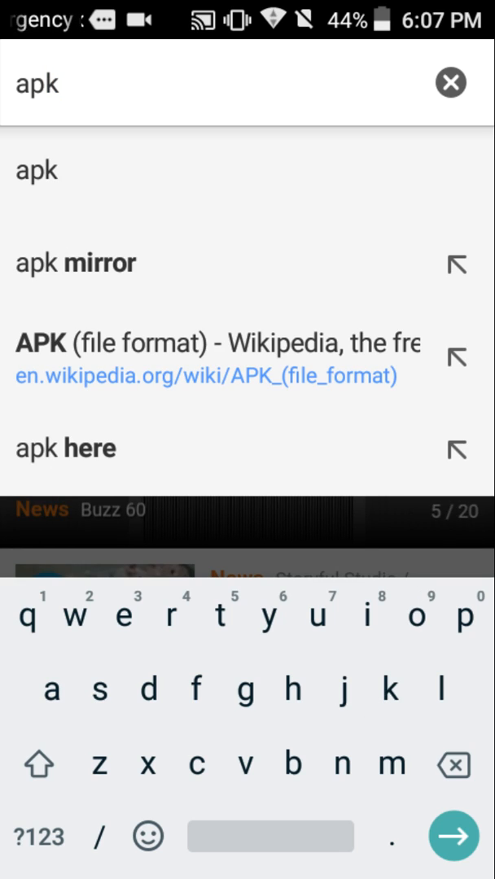
{"action": "type", "text": "pure"}
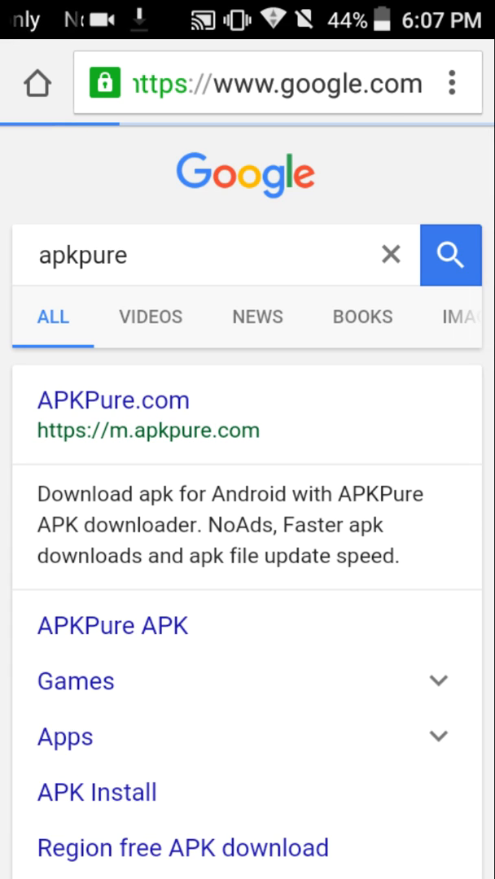
{"action": "left_click", "coordinate": [114, 400]}
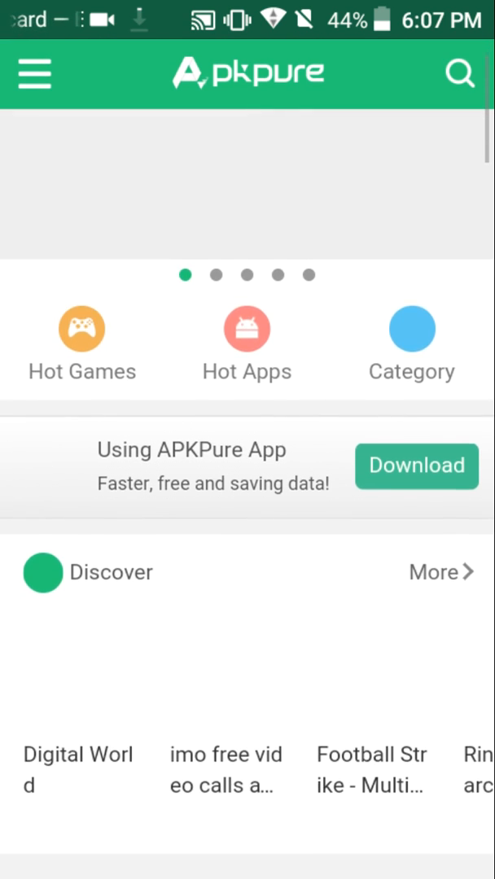
{"action": "scroll", "scroll_direction": "down", "scroll_amount": 3}
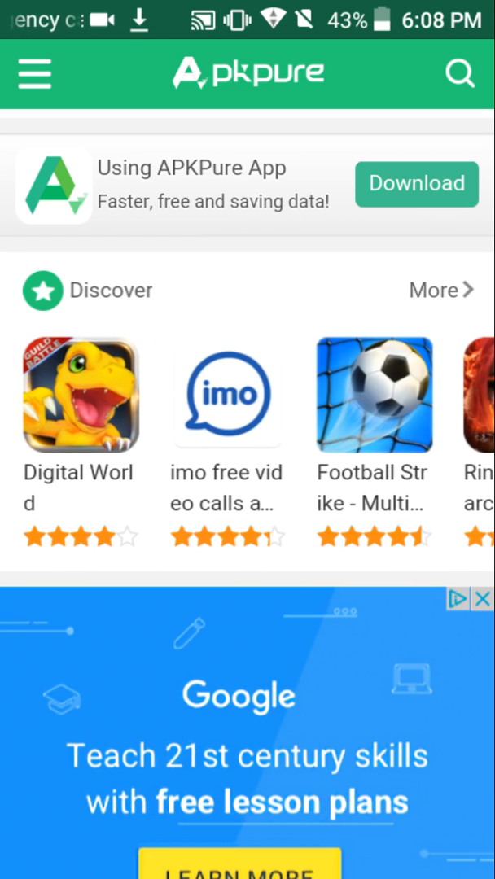
{"action": "scroll", "scroll_direction": "down", "scroll_amount": 3}
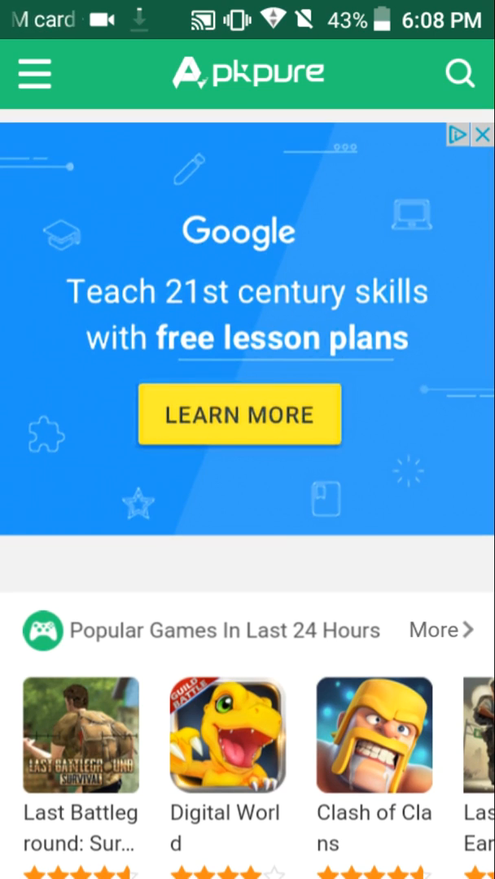
{"action": "scroll", "scroll_direction": "down", "scroll_amount": 3}
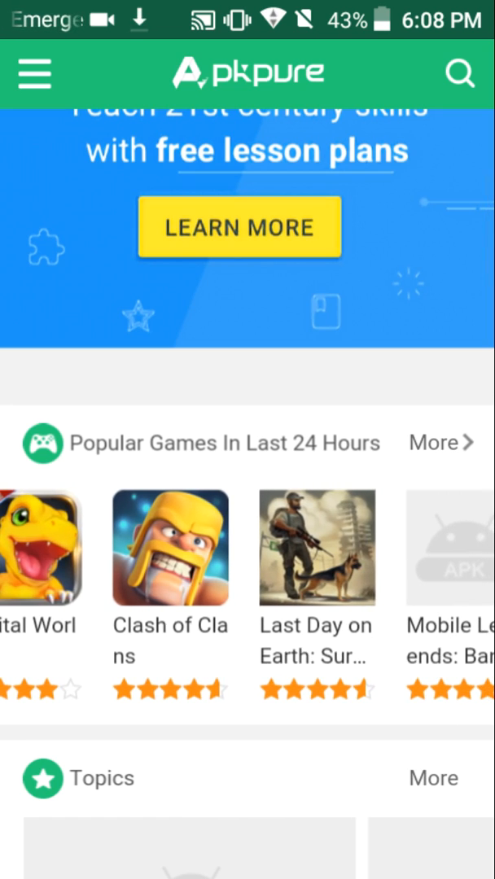
{"action": "scroll", "scroll_direction": "left", "scroll_amount": 3}
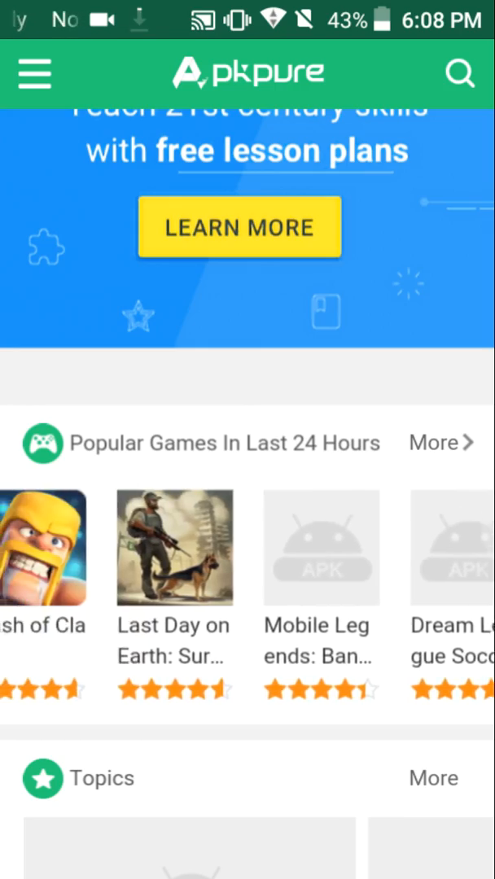
{"action": "scroll", "scroll_direction": "down", "scroll_amount": 3}
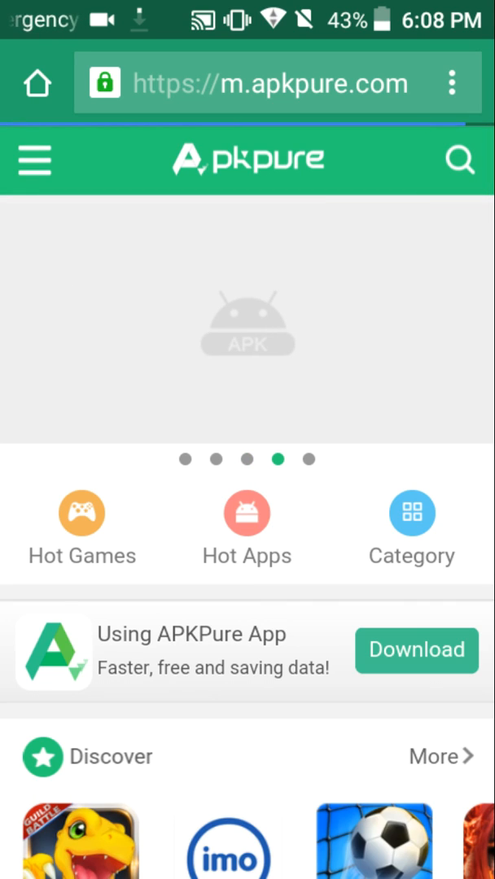
Search APKPure for 'minecraft pocket edition' and open the Mojang result from 448 found
{"action": "left_click", "coordinate": [459, 160]}
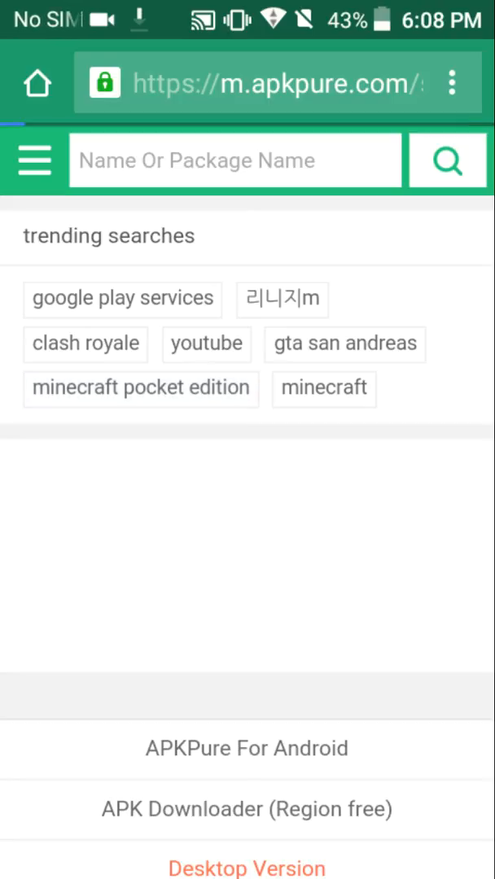
{"action": "left_click", "coordinate": [140, 388]}
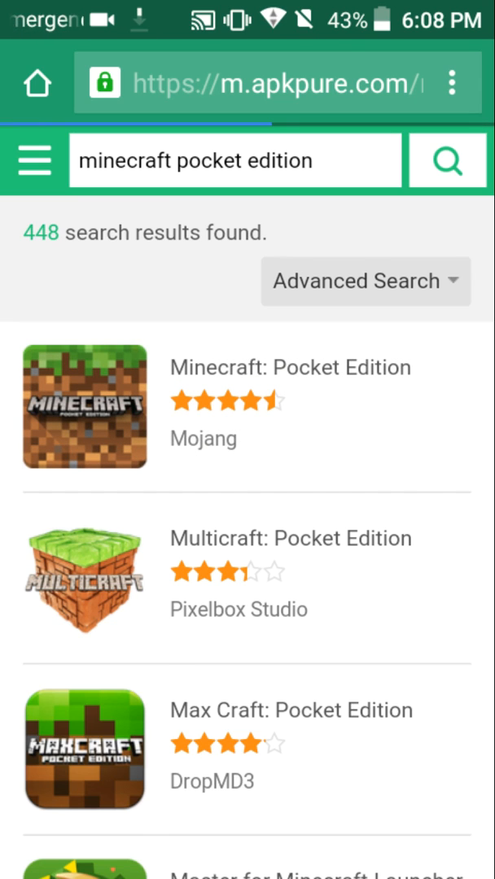
{"action": "left_click", "coordinate": [84, 407]}
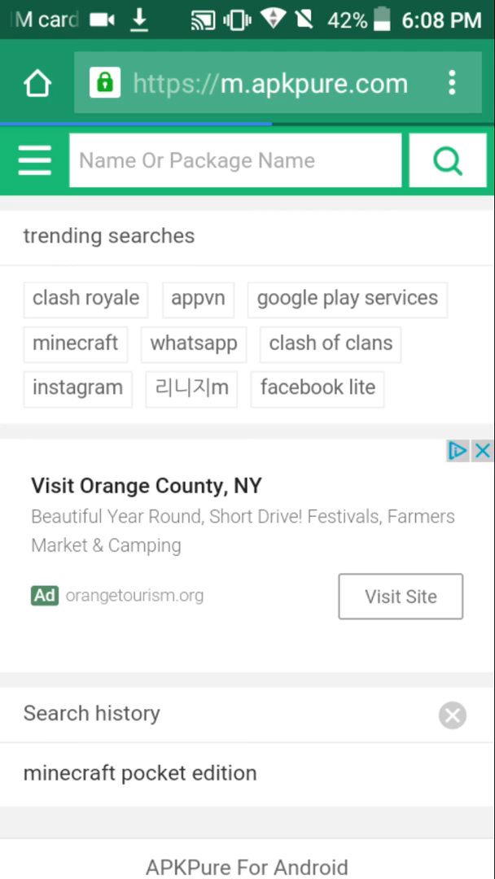
Open Clash of Clans from trending searches and start downloading its 89.0 MB APK
{"action": "left_click", "coordinate": [329, 344]}
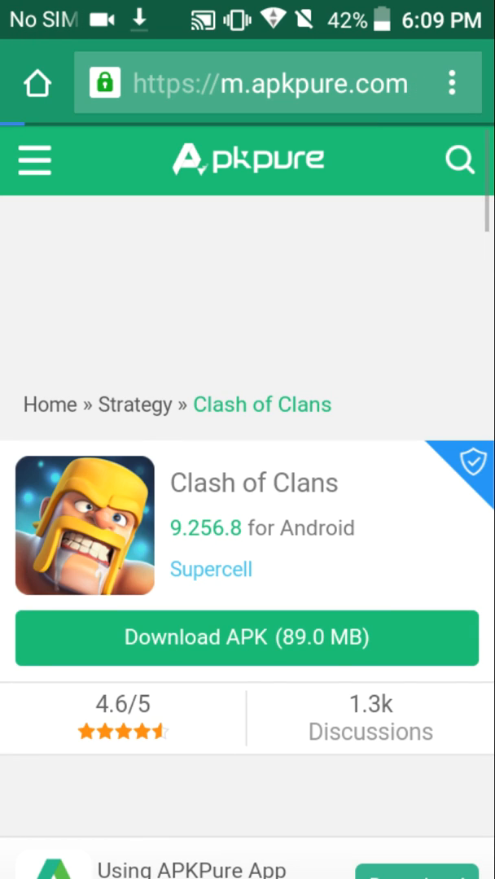
{"action": "left_click", "coordinate": [247, 639]}
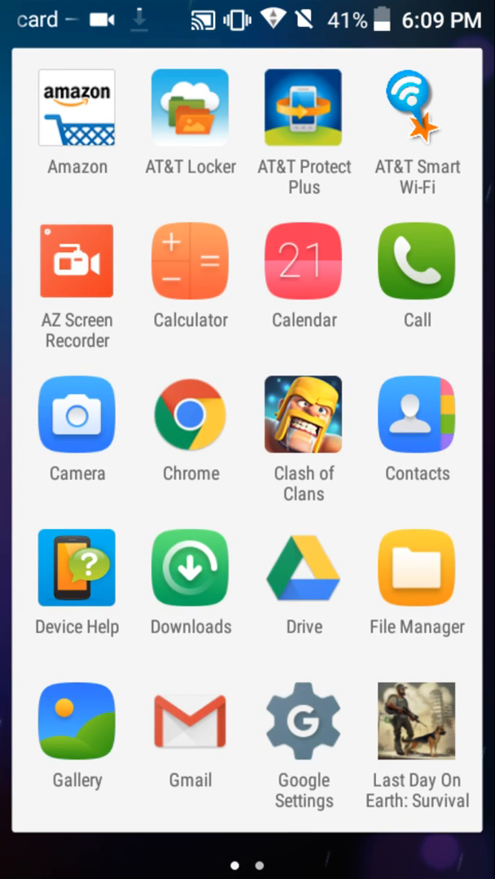
Reopen Settings from the app drawer and scroll down to the Security page
{"action": "scroll", "scroll_direction": "left", "scroll_amount": 3}
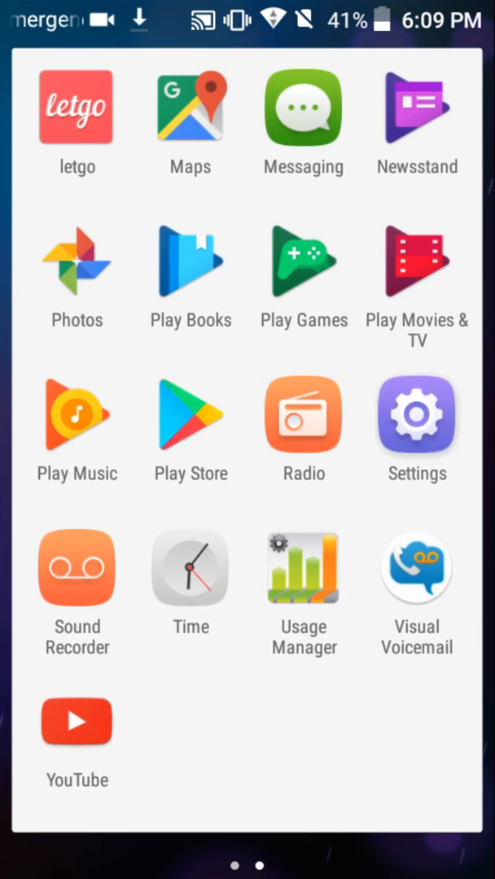
{"action": "left_click", "coordinate": [417, 417]}
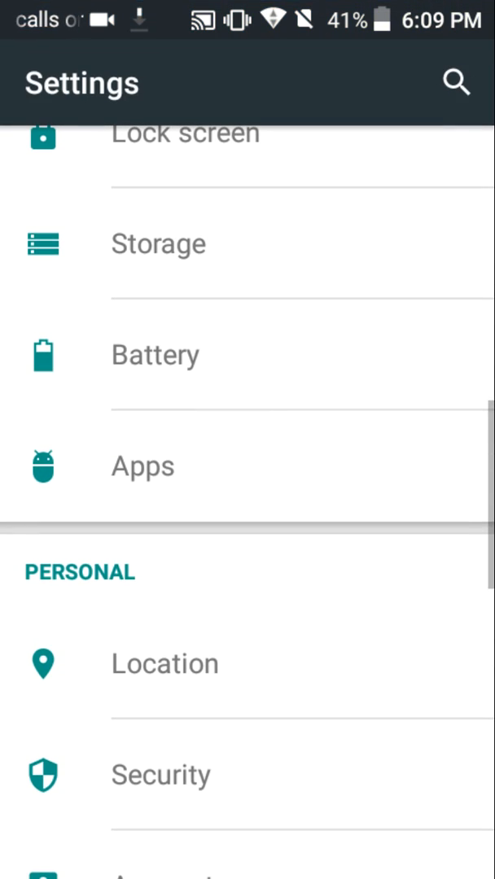
{"action": "scroll", "scroll_direction": "down", "scroll_amount": 3}
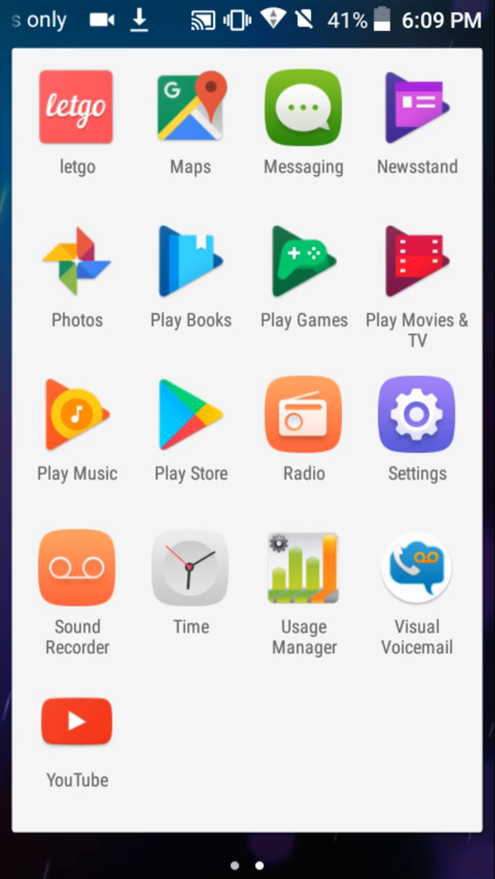
{"action": "left_click", "coordinate": [417, 417]}
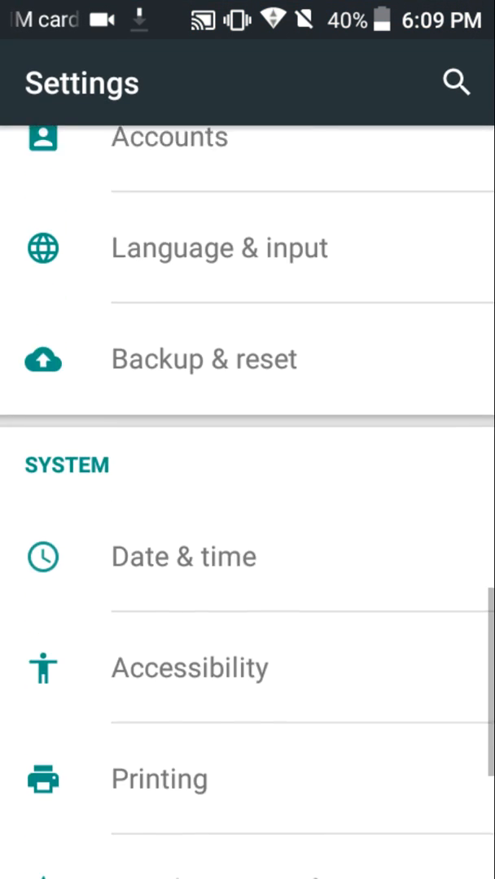
{"action": "scroll", "scroll_direction": "down", "scroll_amount": 3}
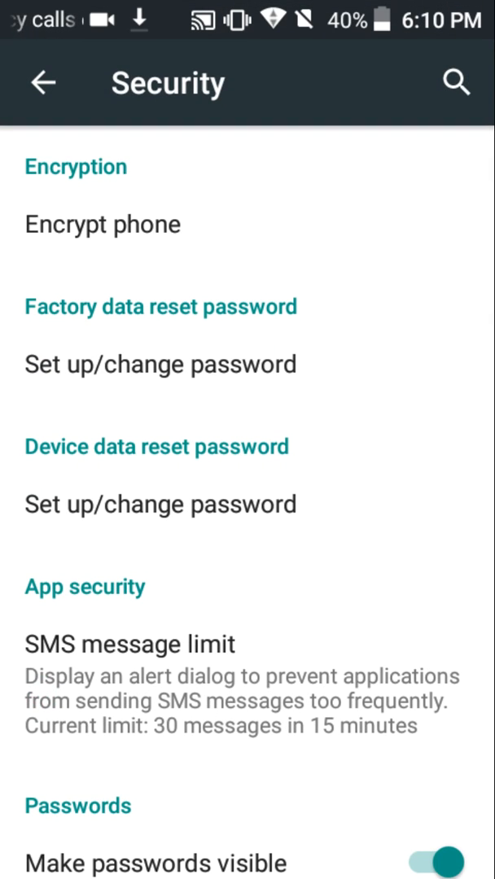
Scroll through the Security options toward the Unknown sources setting
{"action": "scroll", "scroll_direction": "down", "scroll_amount": 3}
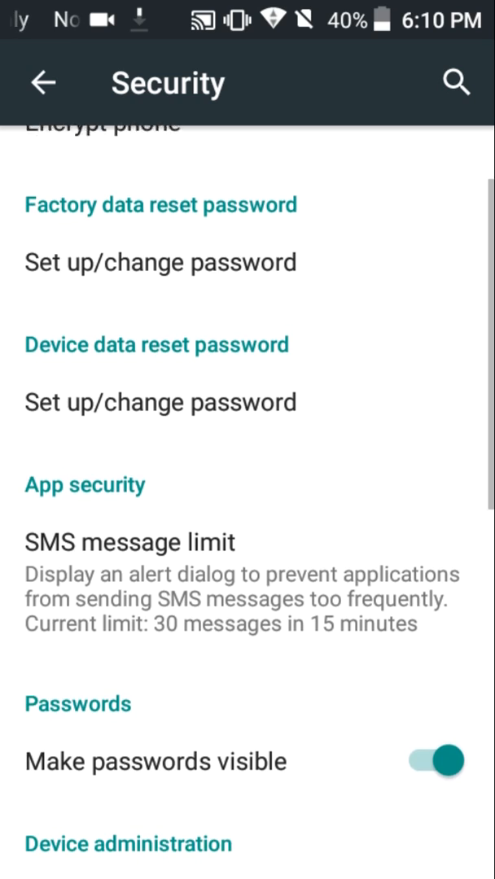
{"action": "scroll", "scroll_direction": "down", "scroll_amount": 3}
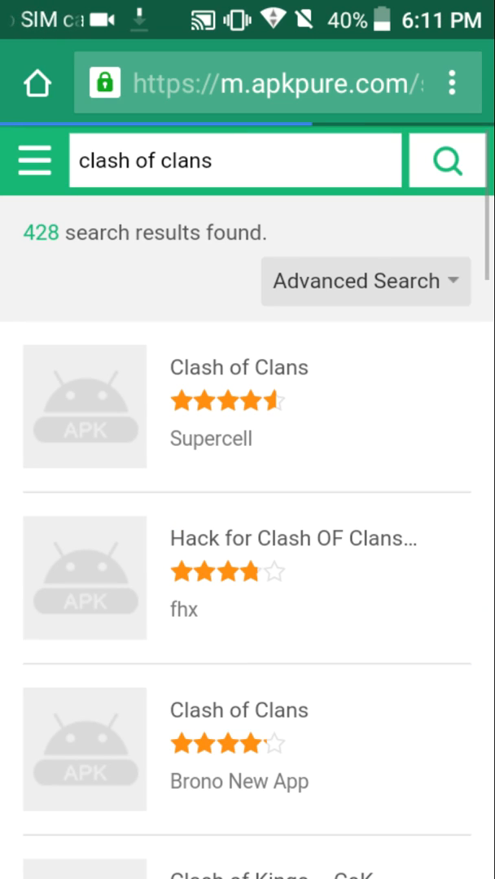
Return to APKPure's search page showing 'clash of clans' in history, then the home screen edit mode
{"action": "left_click", "coordinate": [236, 159]}
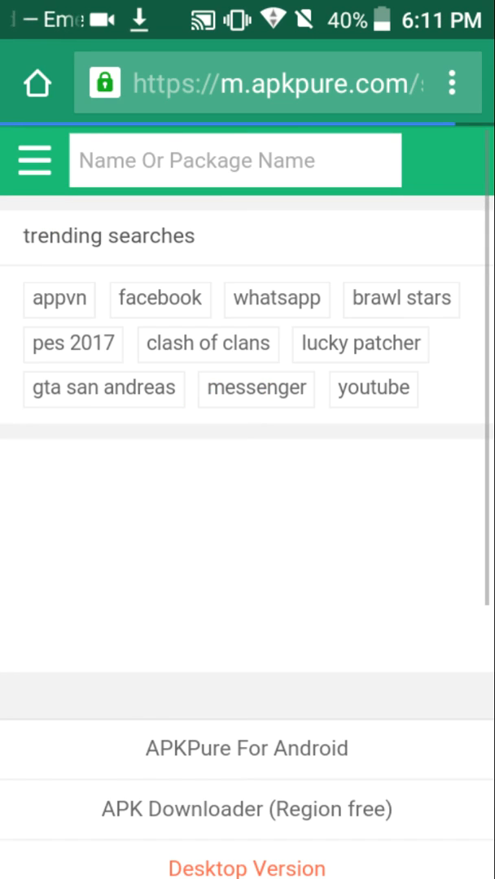
{"action": "left_click", "coordinate": [235, 159]}
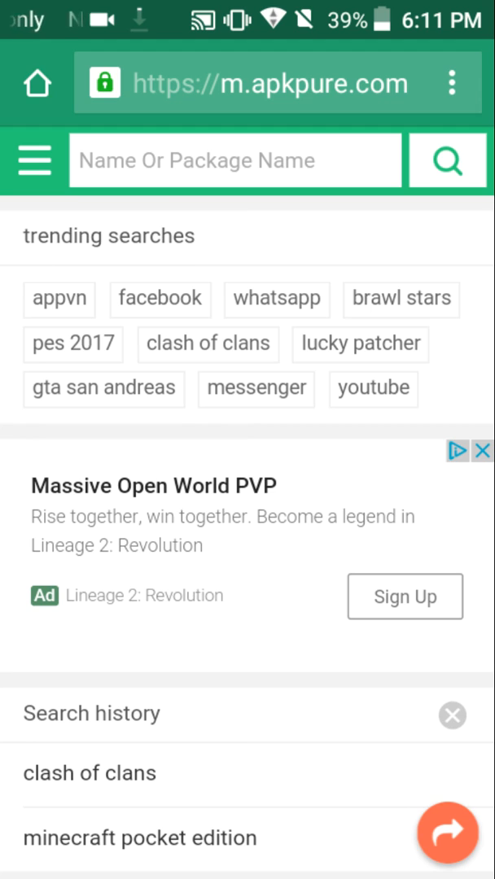
{"action": "scroll", "scroll_direction": "down", "scroll_amount": 3}
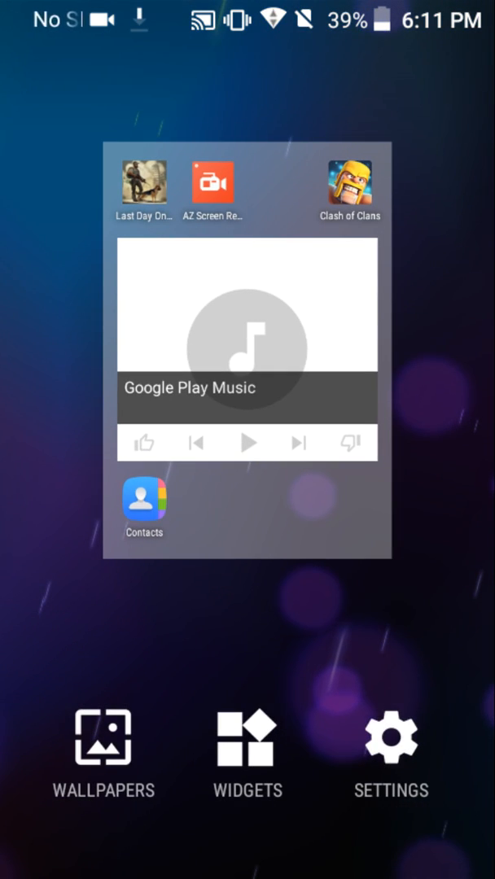
Go Home and pull down the notification shade showing Last Day on Earth downloading at 82%
{"action": "scroll", "scroll_direction": "down", "scroll_amount": 3}
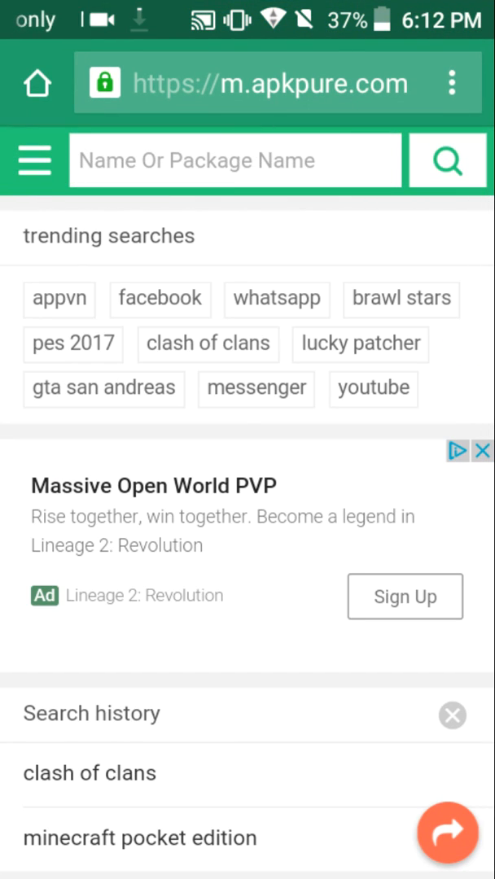
{"action": "key", "text": "HOME"}
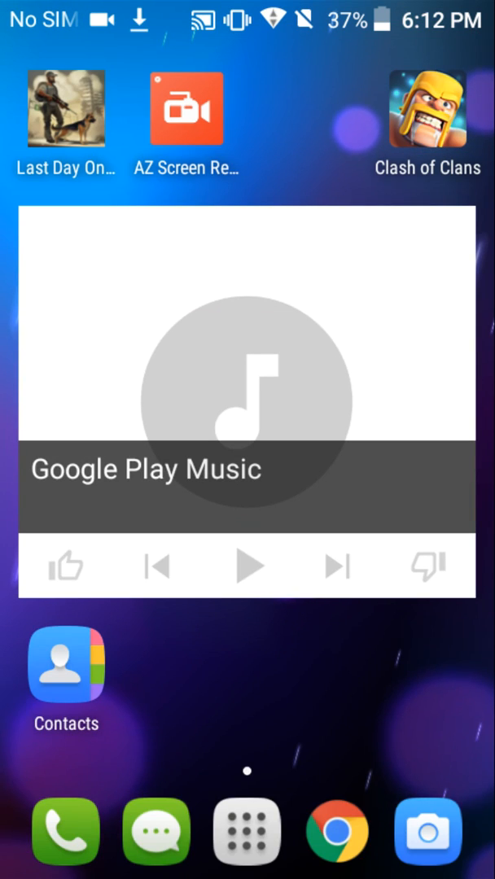
{"action": "left_click_drag", "start_coordinate": [248, 3], "coordinate": [248, 326]}
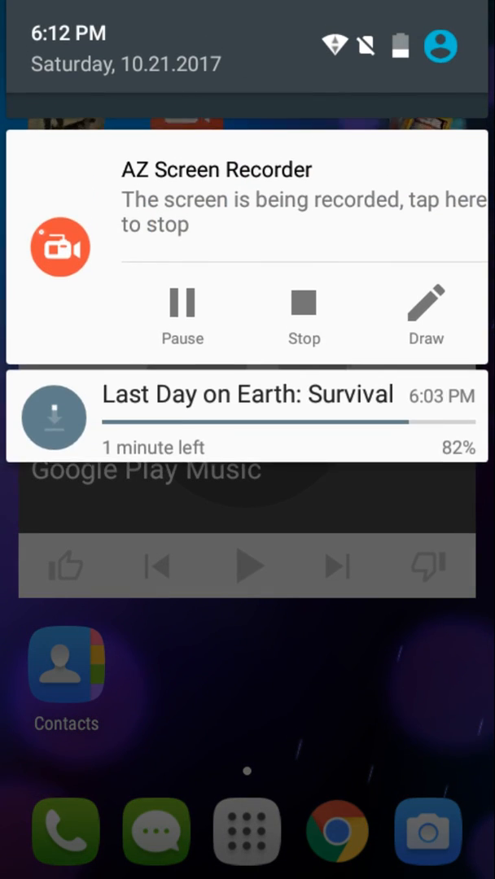